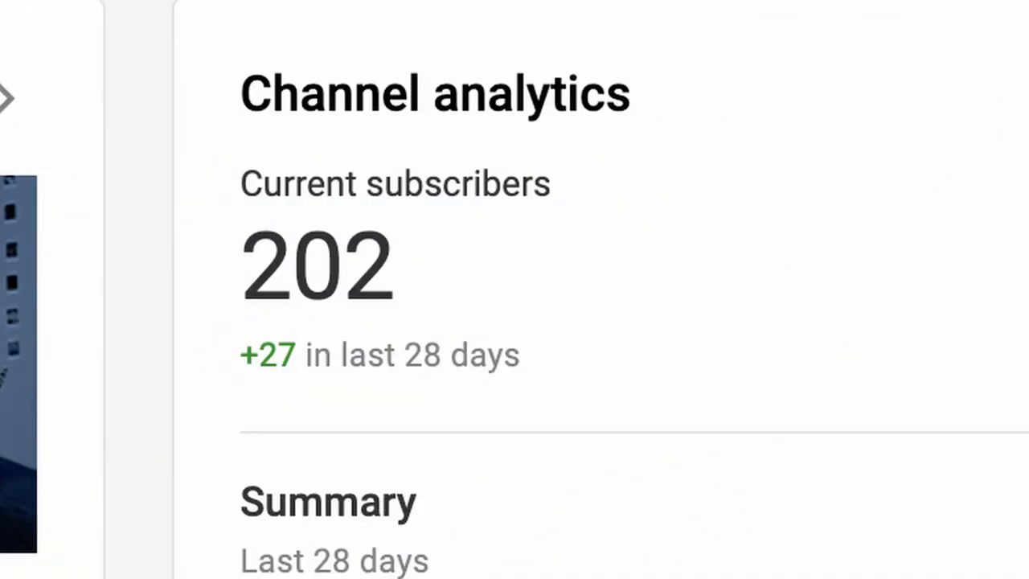
Step: Switch from YouTube Studio to the pubnub.html tab listing 'stuff' and 'waffles'
click(265, 9)
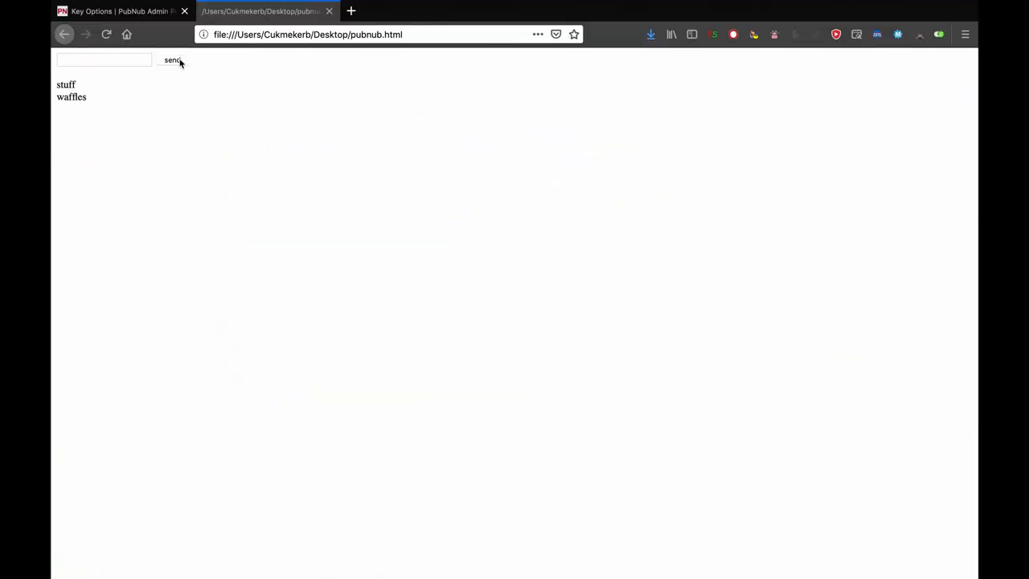